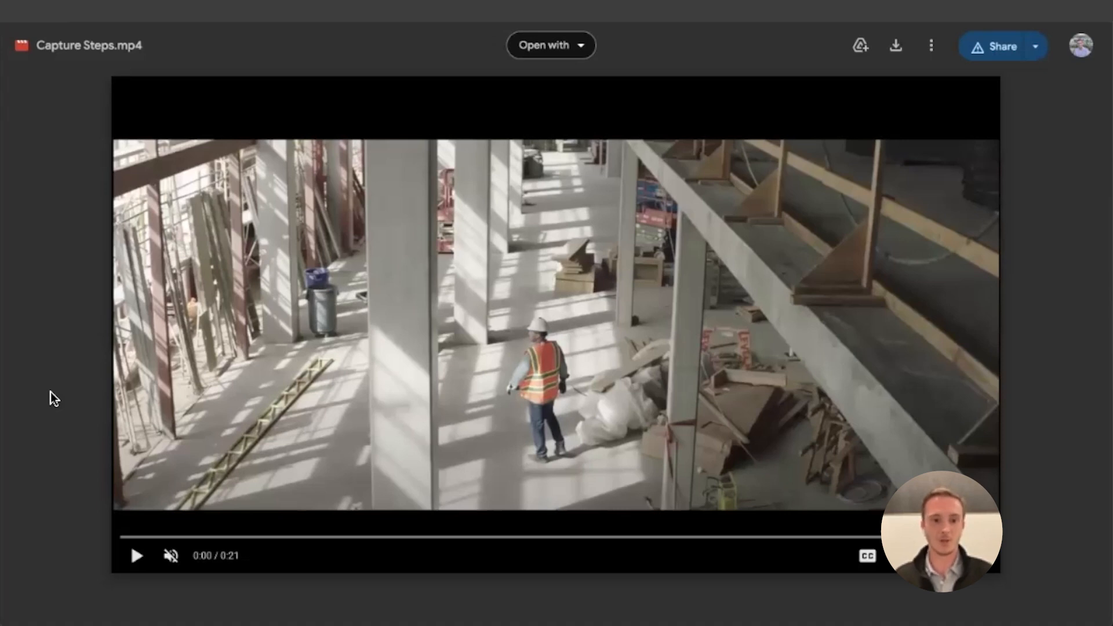
Play the Capture Steps.mp4 video in Google Drive, then pause it
click(137, 555)
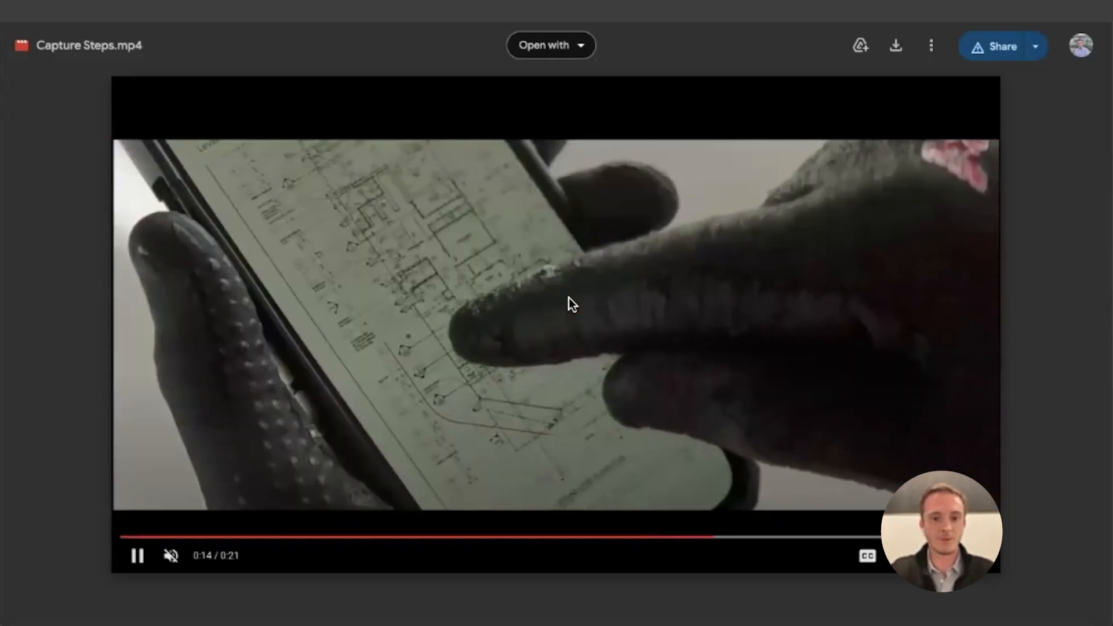
click(137, 555)
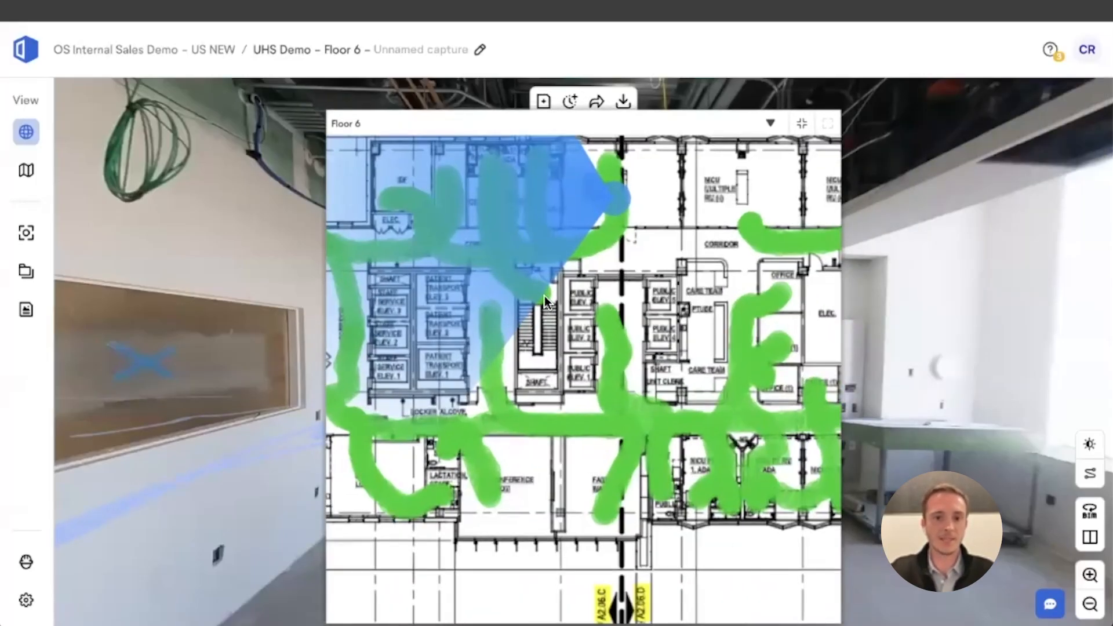
mouse_move(536, 268)
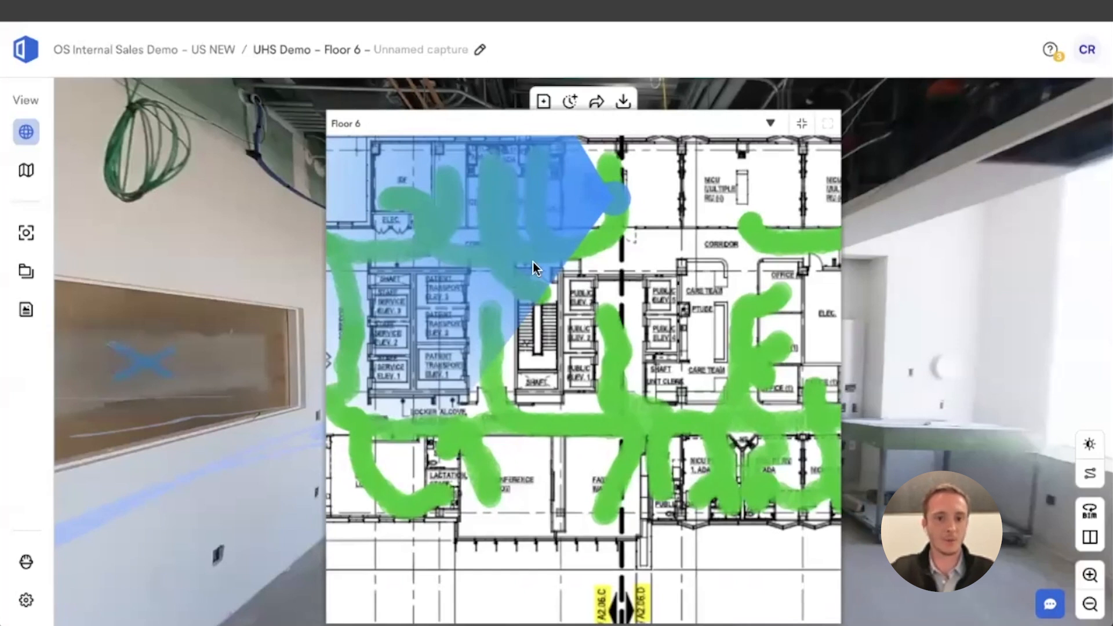
mouse_move(608, 233)
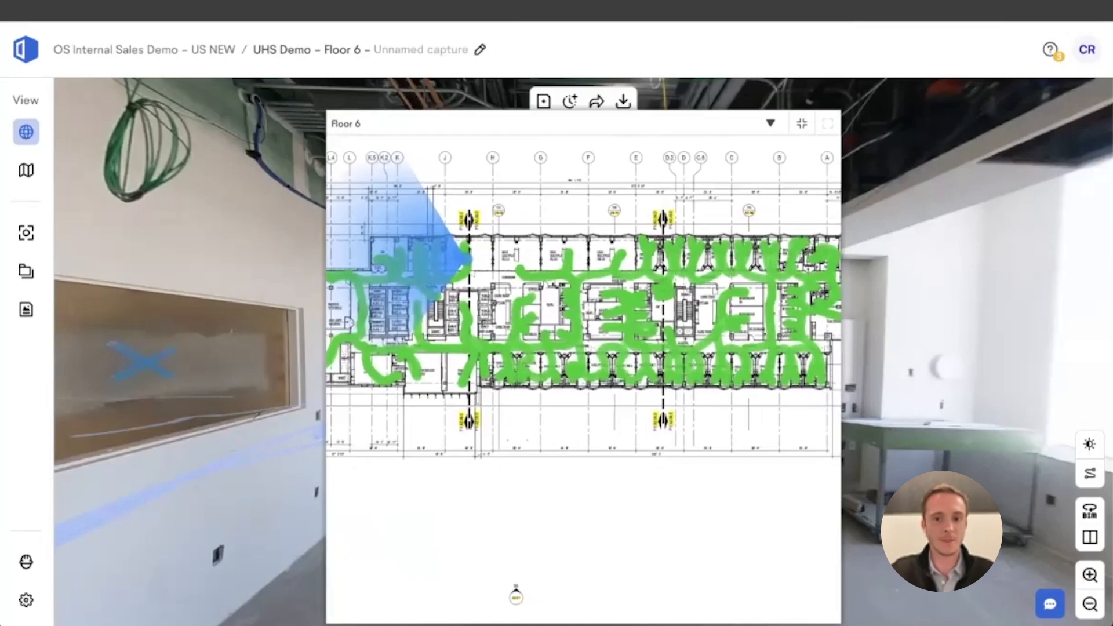
Jump into a captured hallway location on the Floor 6 walk path
click(801, 123)
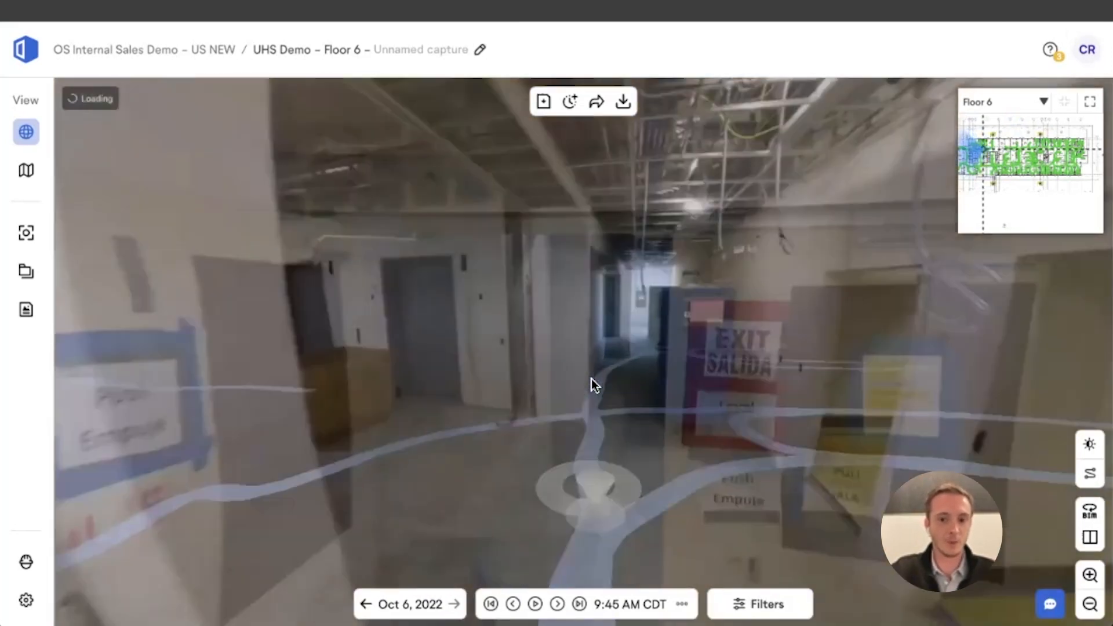
Enlarge the Floor 6 plan and jump to the unfinished room spot
click(1091, 101)
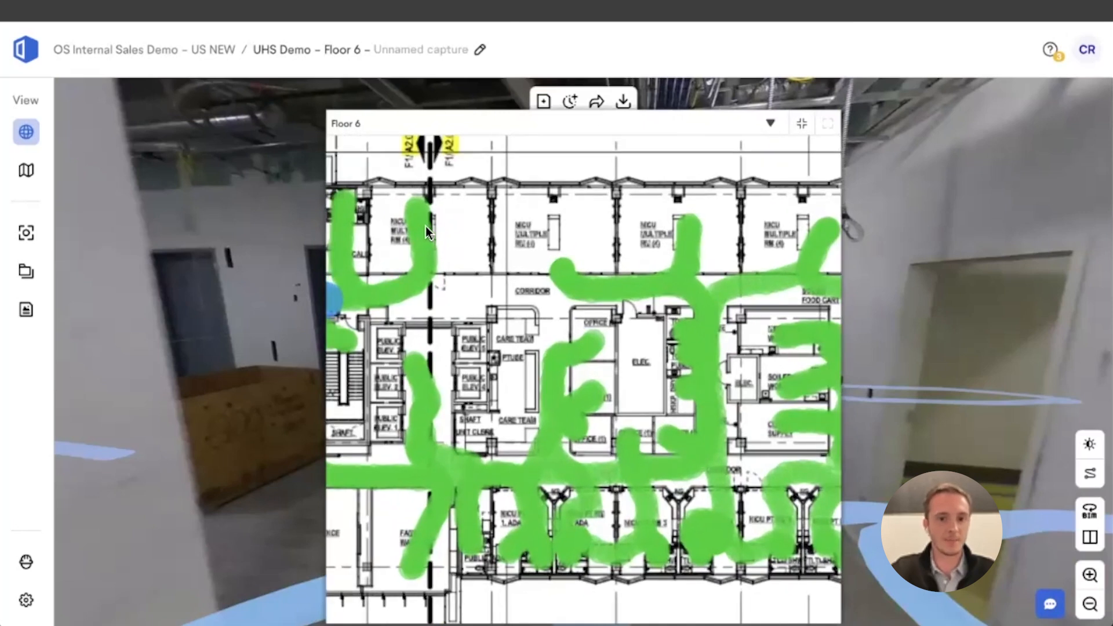
mouse_move(423, 234)
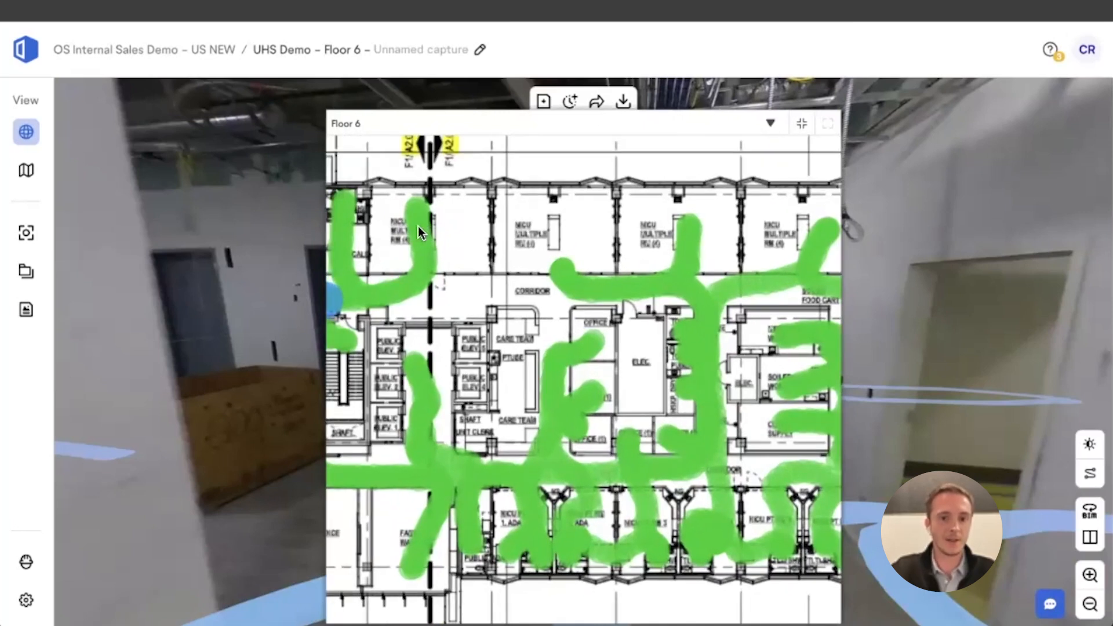
click(801, 123)
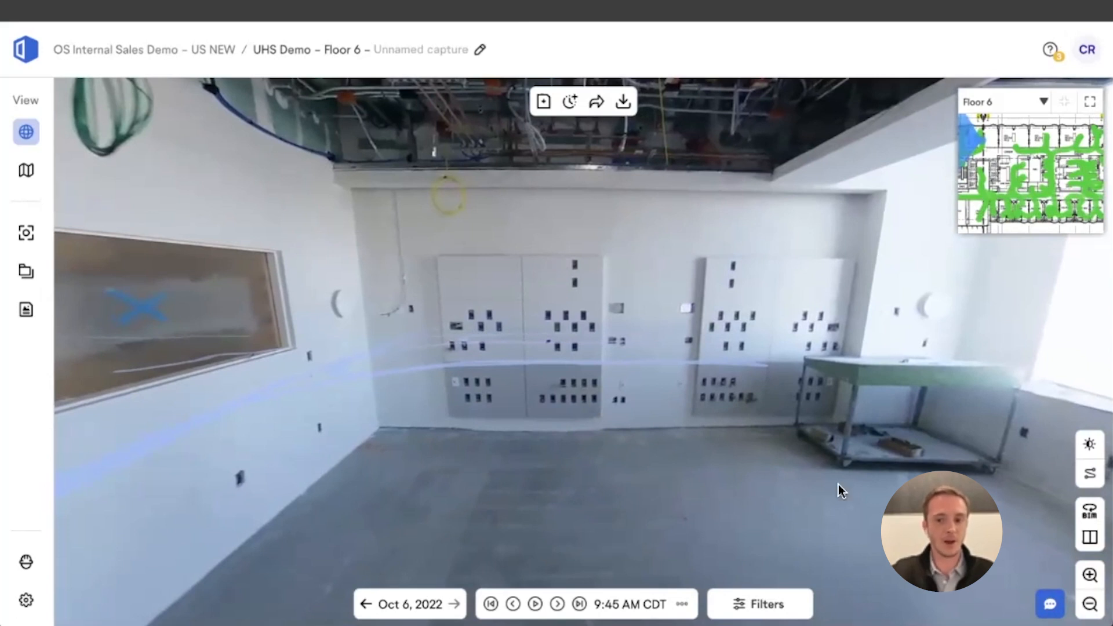
mouse_move(1091, 537)
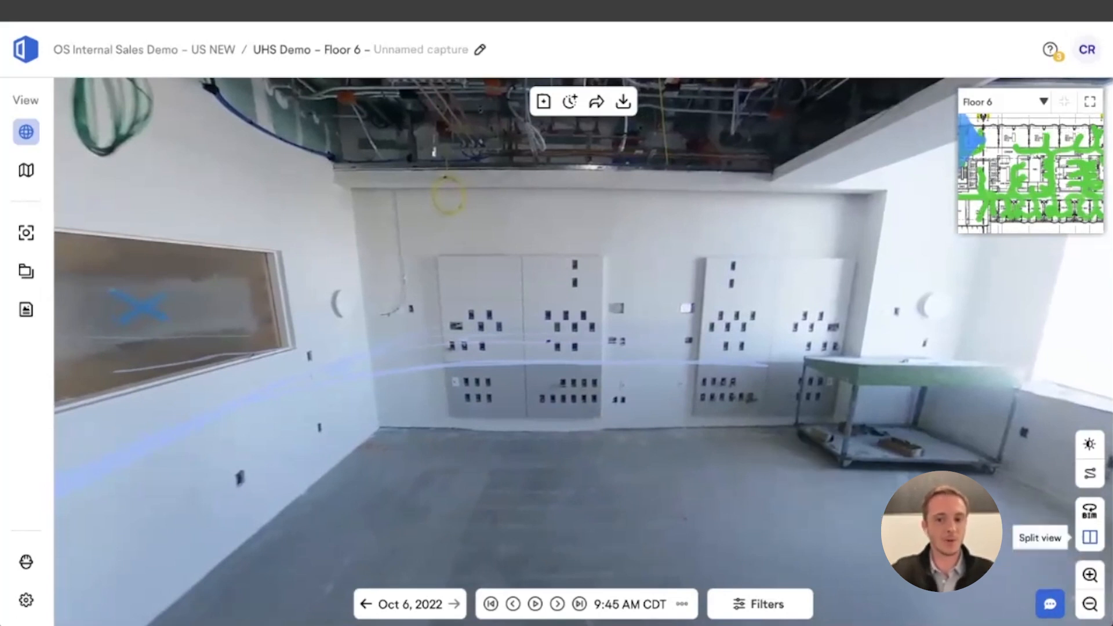
Split the view and load the June 17, 2022 capture in the left pane
click(1091, 537)
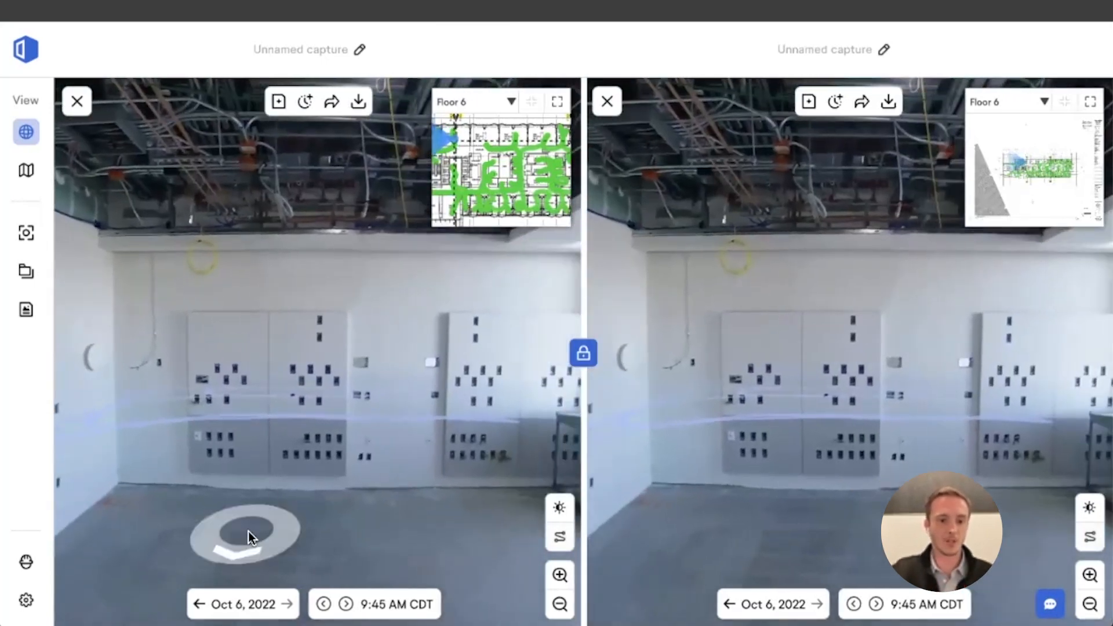
click(242, 604)
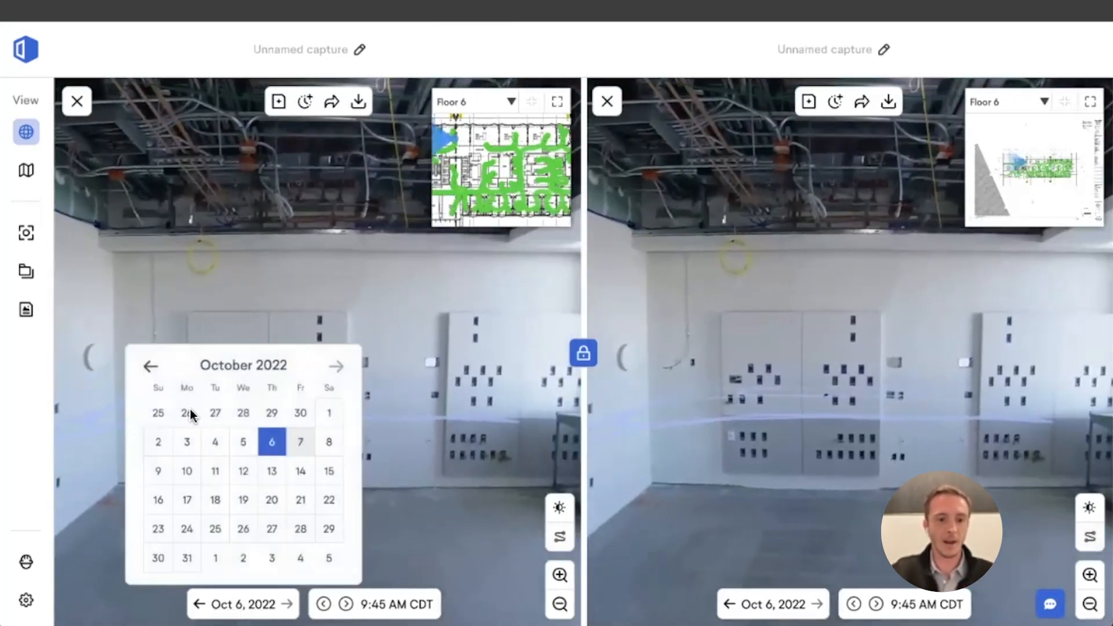
click(151, 366)
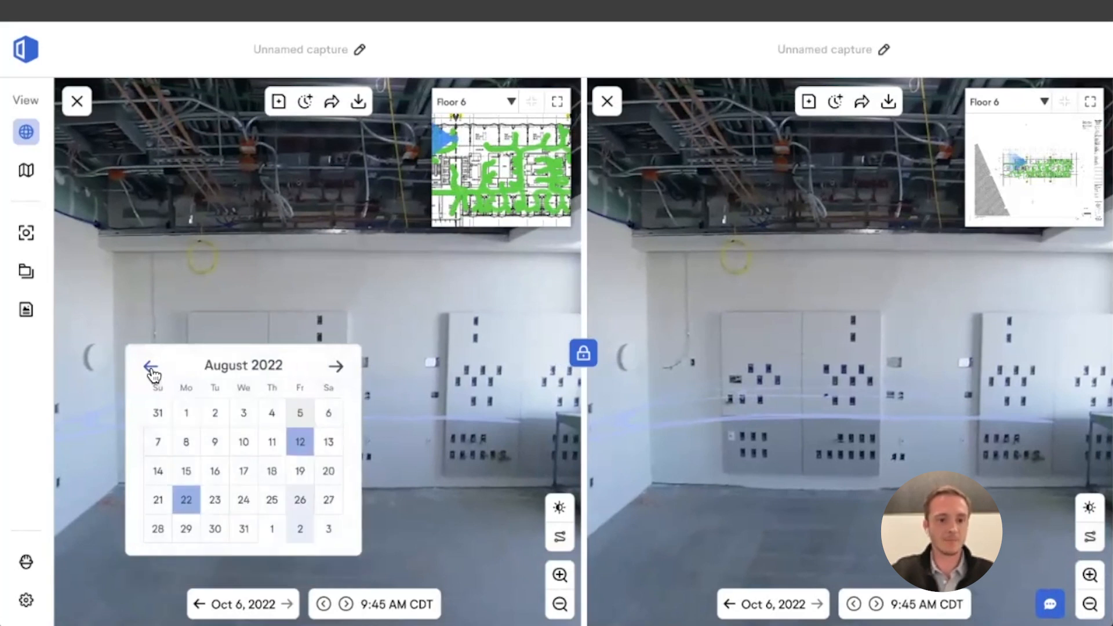
click(149, 366)
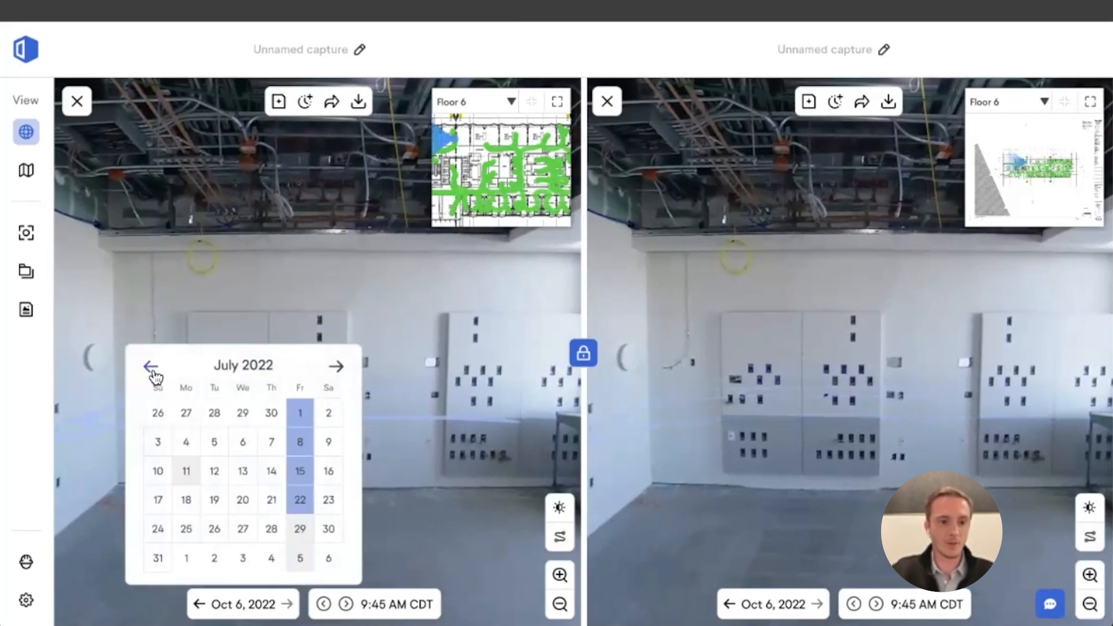
click(151, 366)
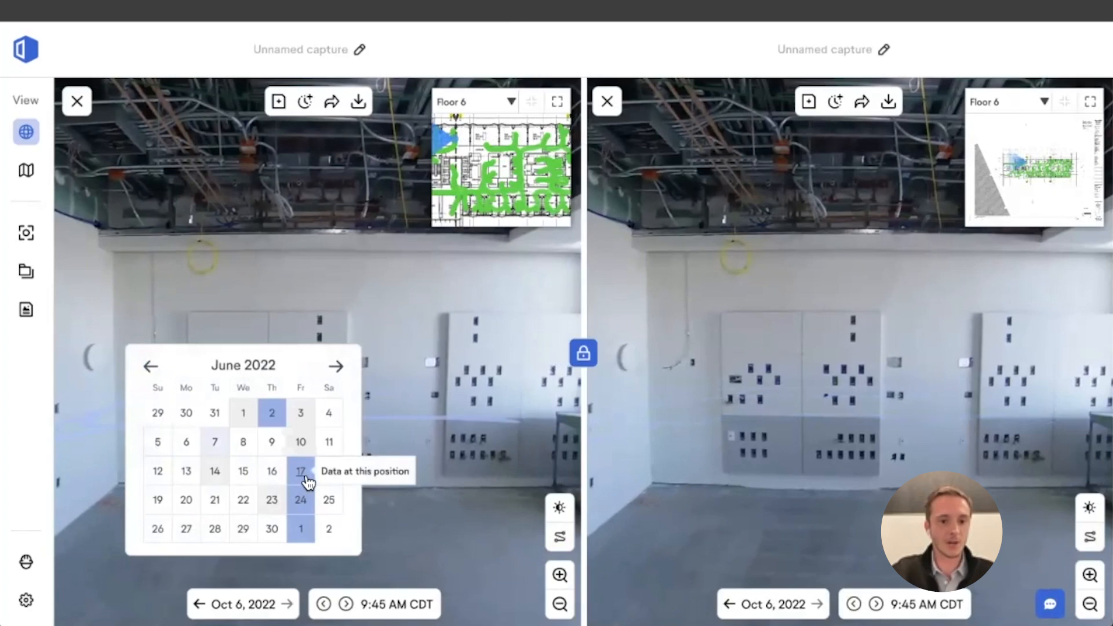
mouse_move(397, 372)
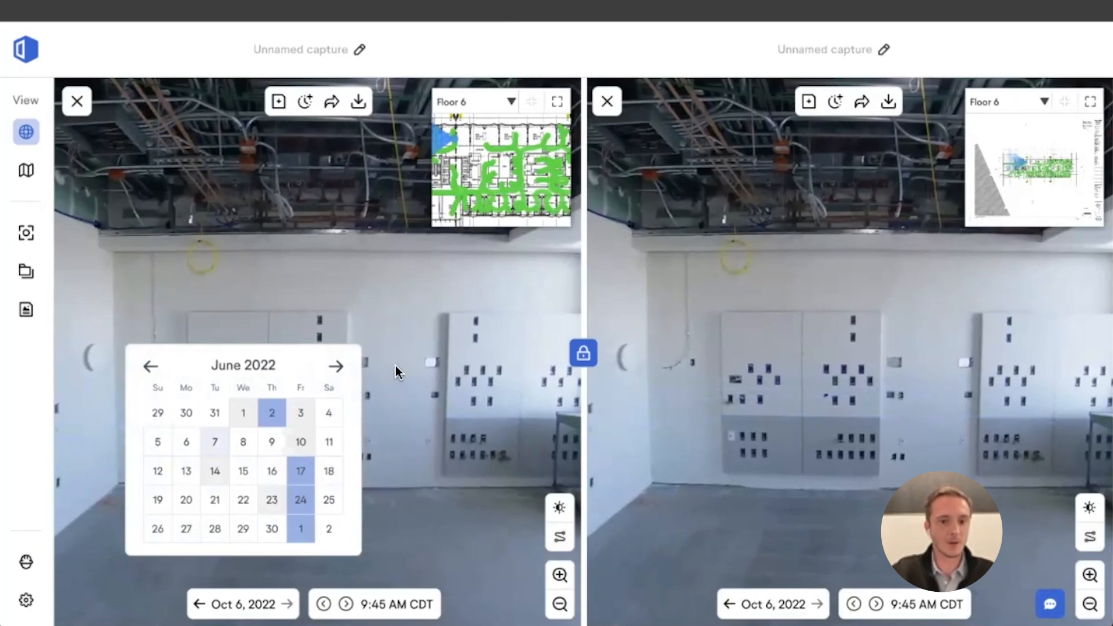
click(300, 470)
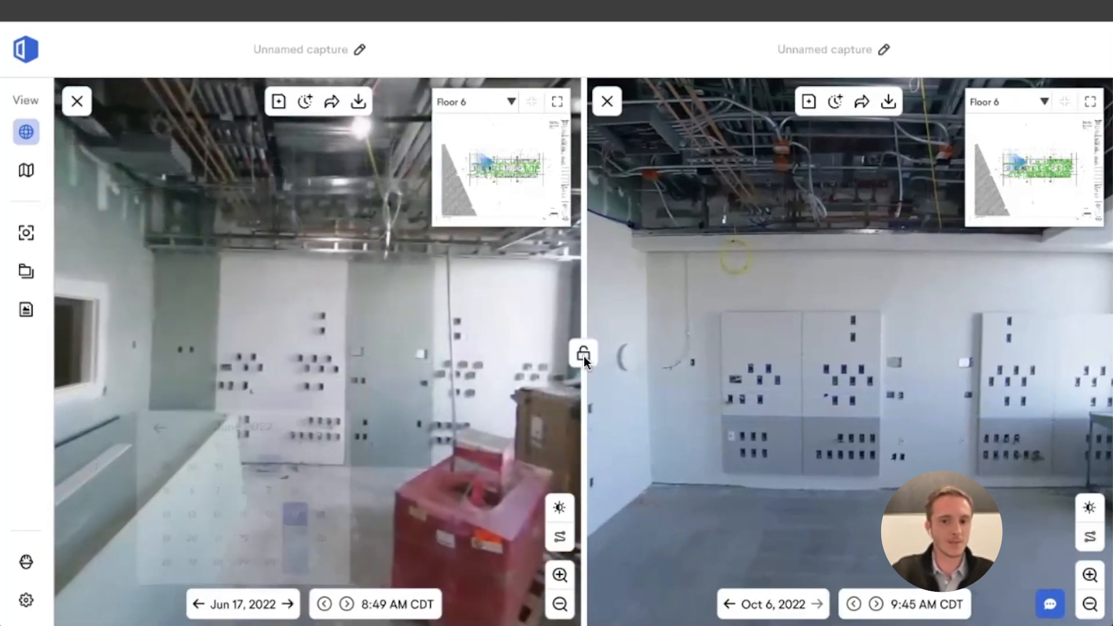
click(583, 353)
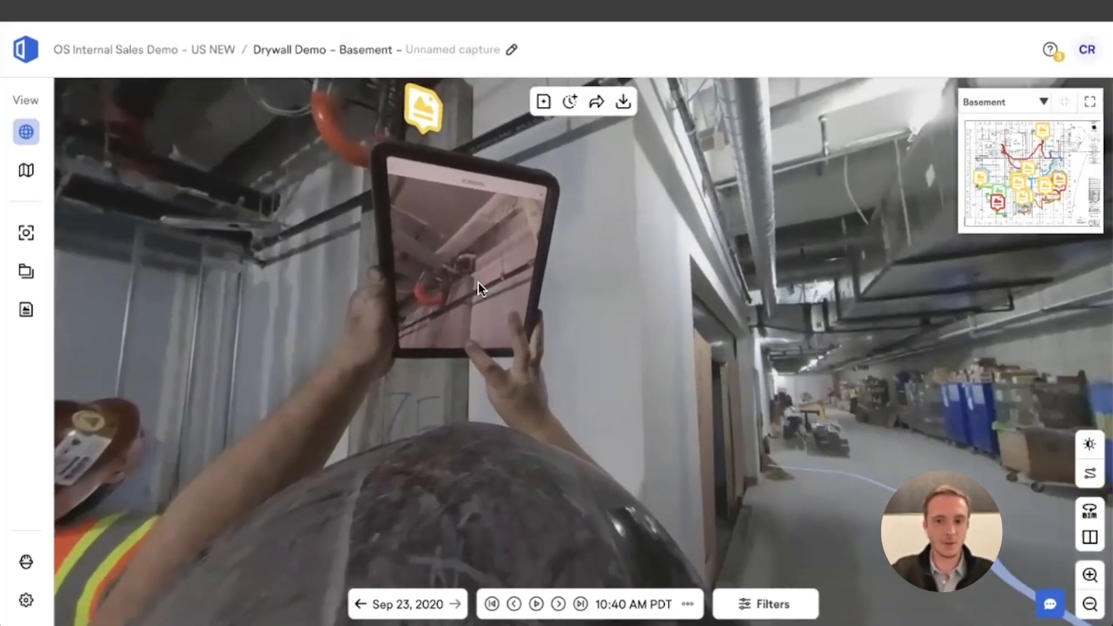
Turn the basement 360 view toward the pipes and open the pinned field note
click(1064, 101)
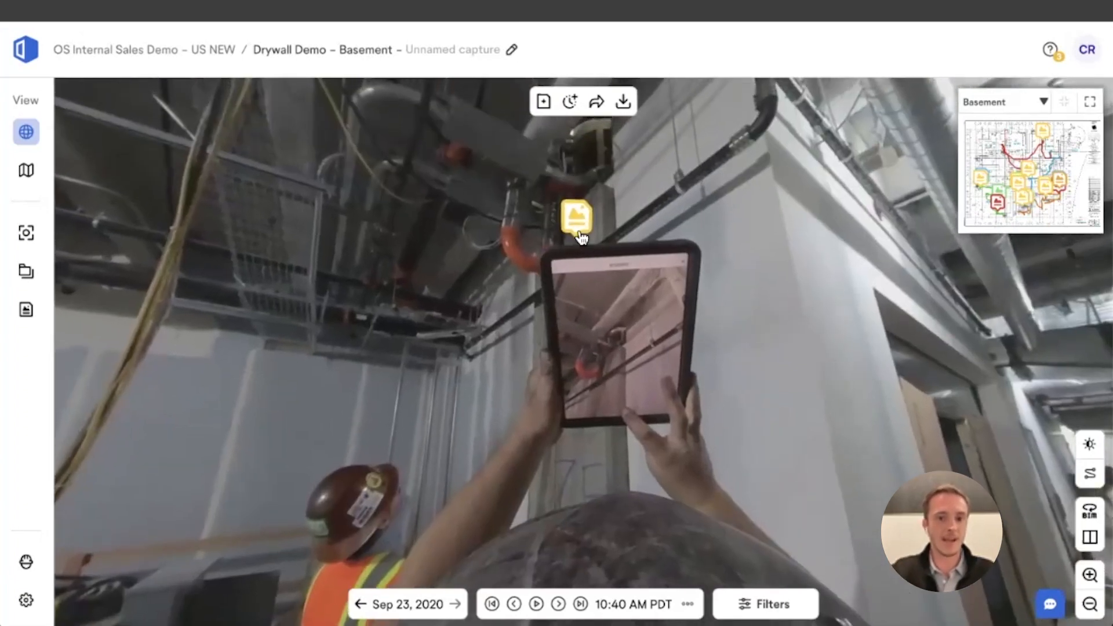
click(576, 216)
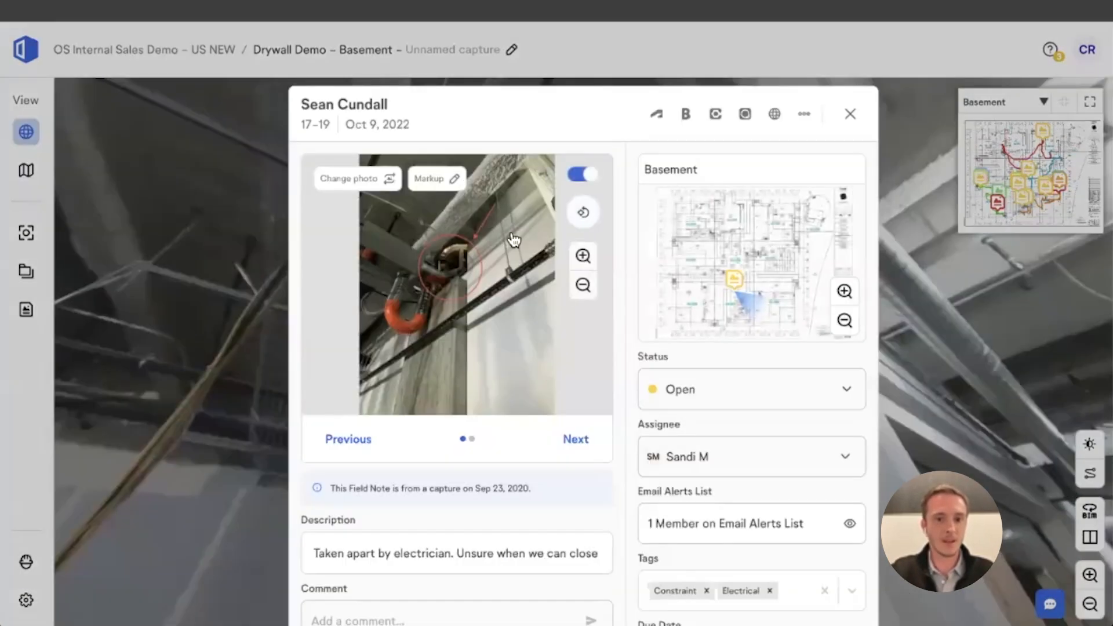
click(456, 284)
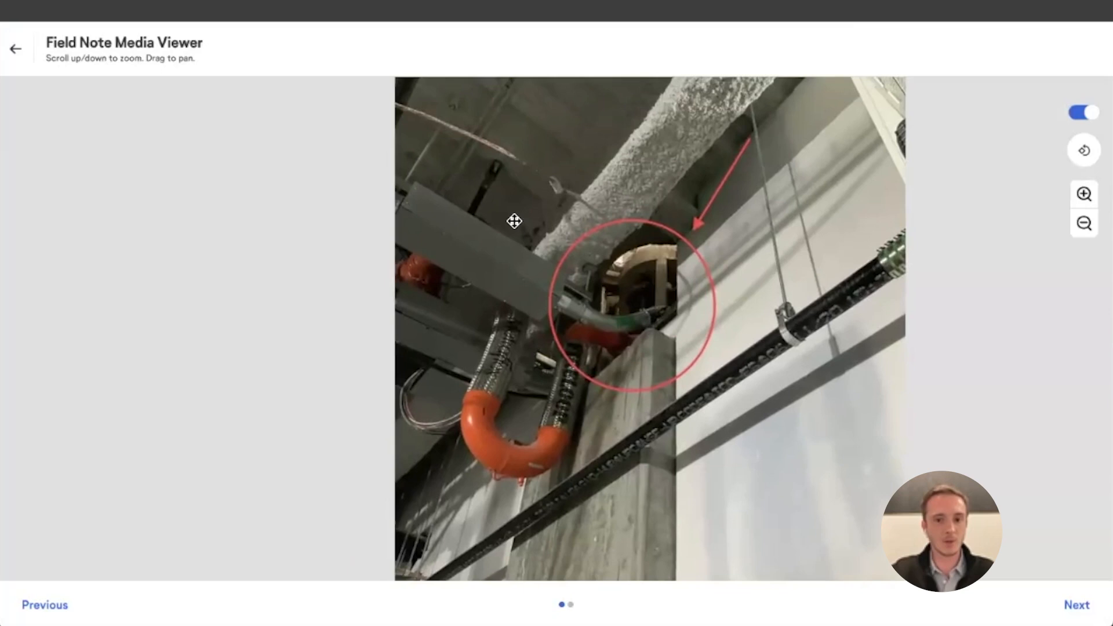
mouse_move(666, 297)
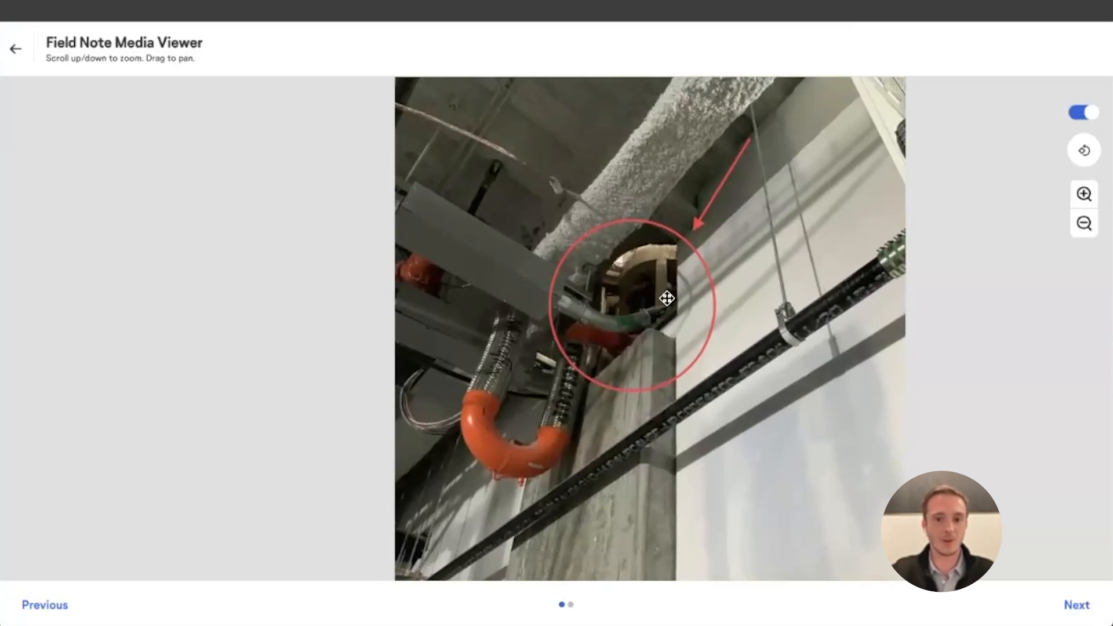
scroll(down, 3)
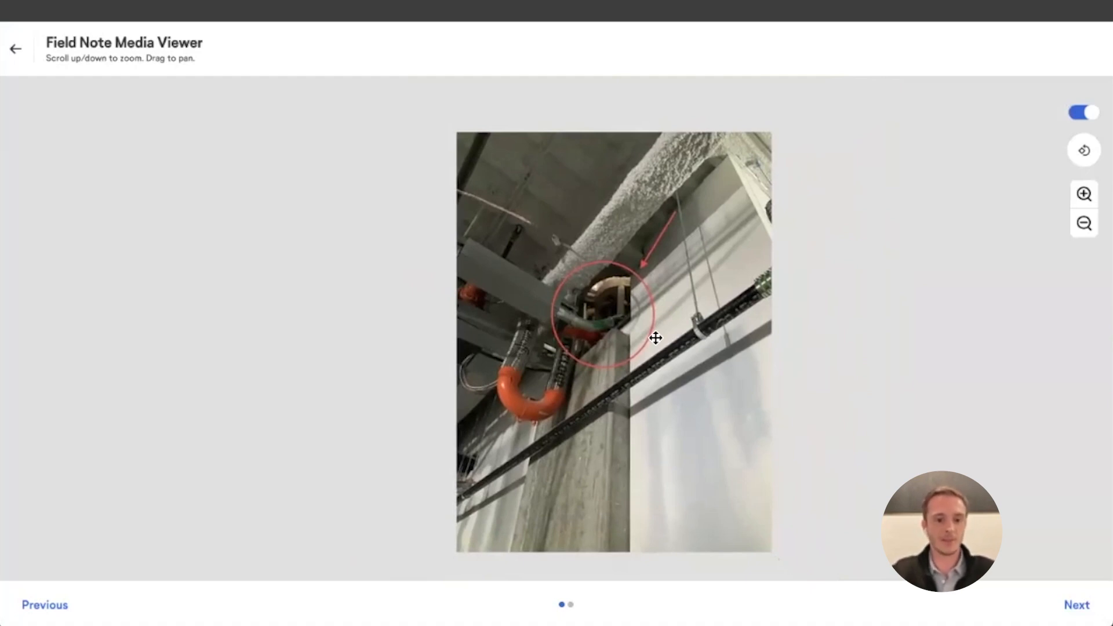
click(16, 48)
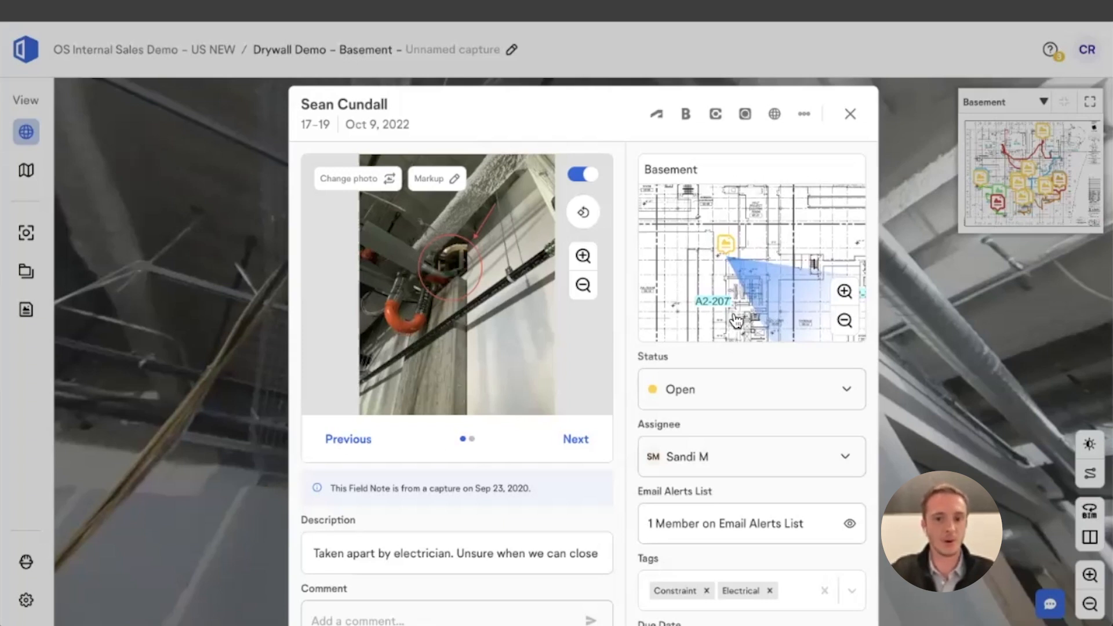
mouse_move(802, 249)
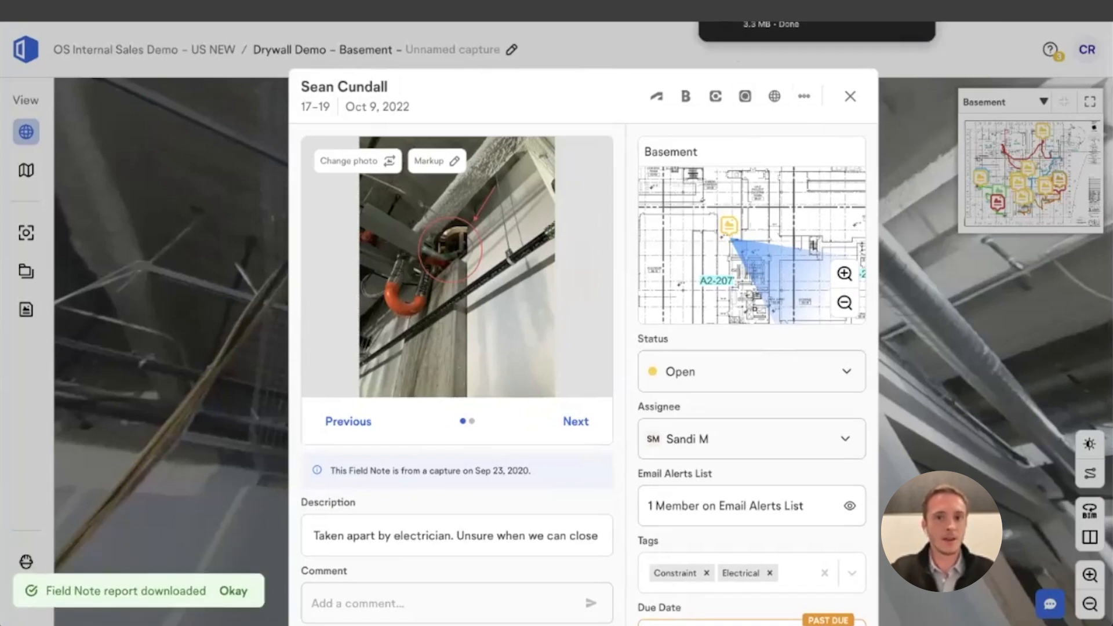
Dismiss the 'report downloaded' notice for the basement field note
click(849, 95)
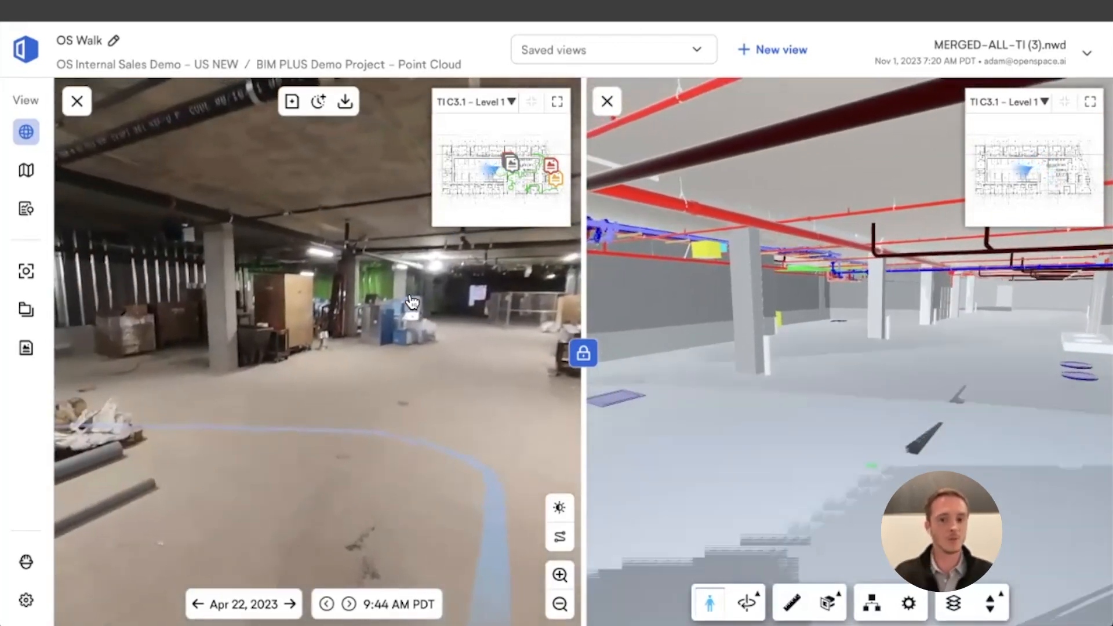
Move ahead in the Level 1 capture and enlarge the Level 1 floor plan
click(348, 433)
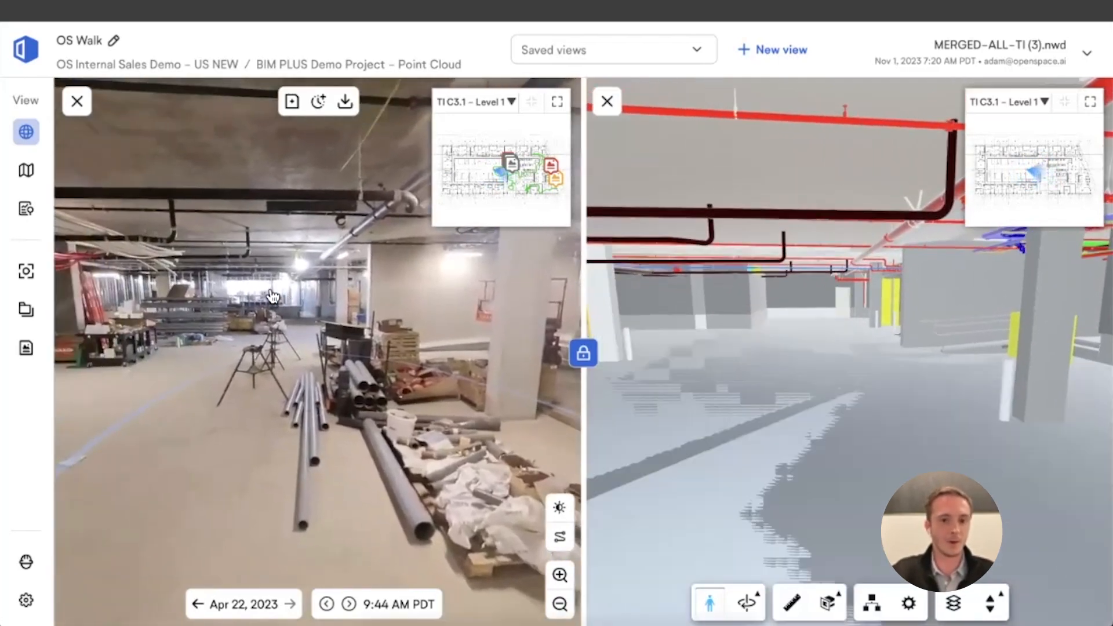
mouse_move(557, 93)
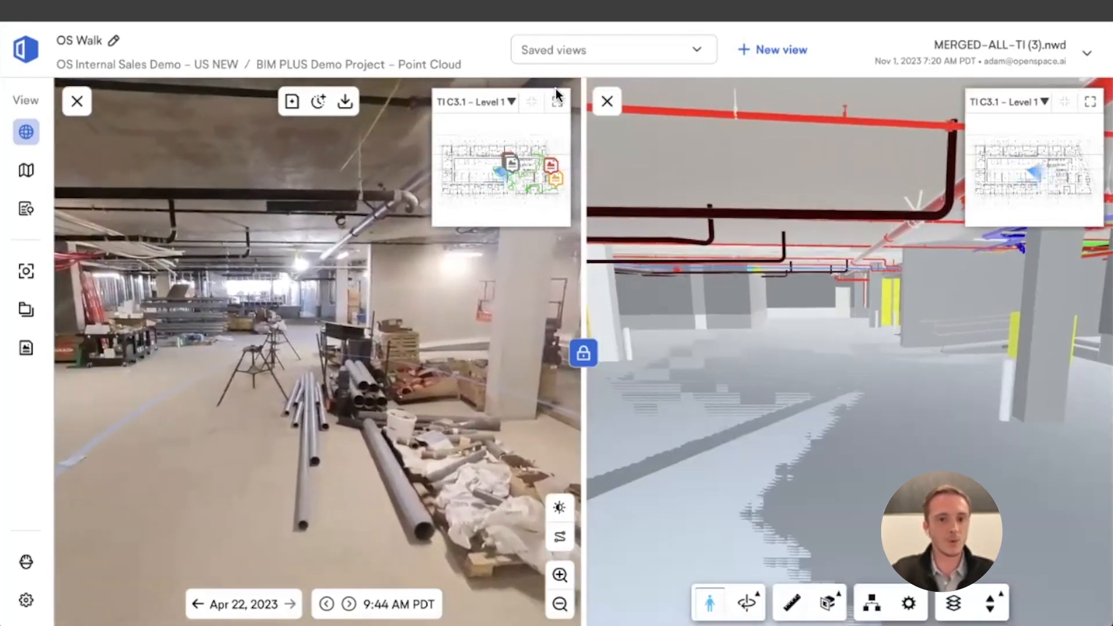
click(556, 101)
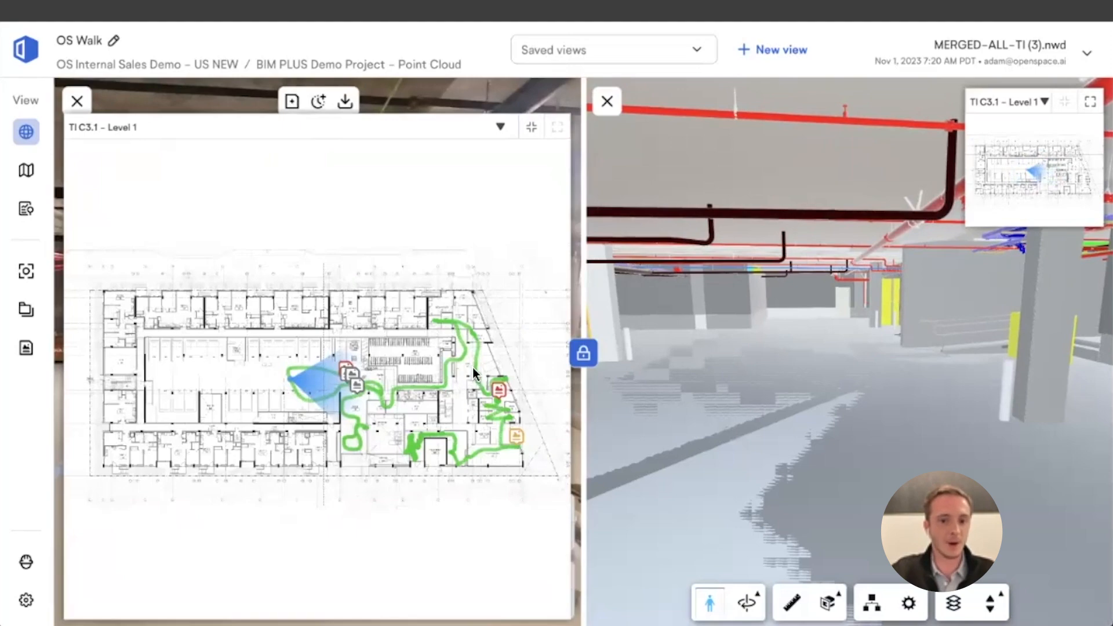